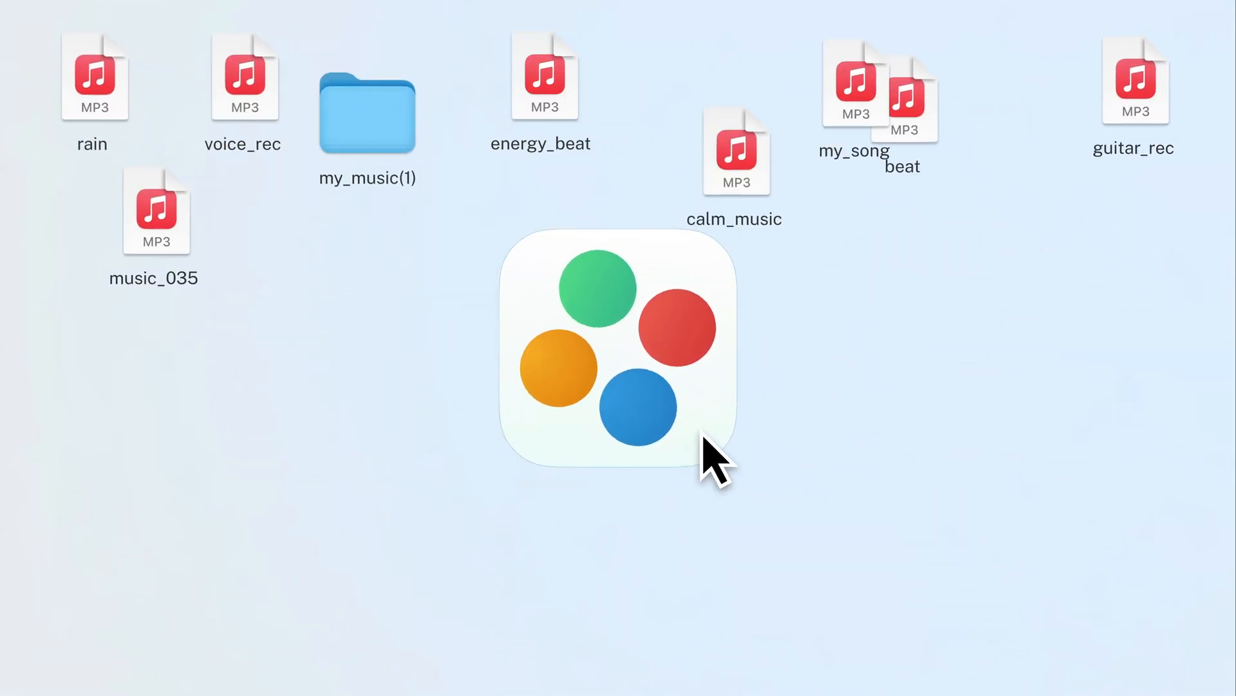
Try closing the Music Songs library window from the File menu.
{"action": "double_click", "coordinate": [615, 347]}
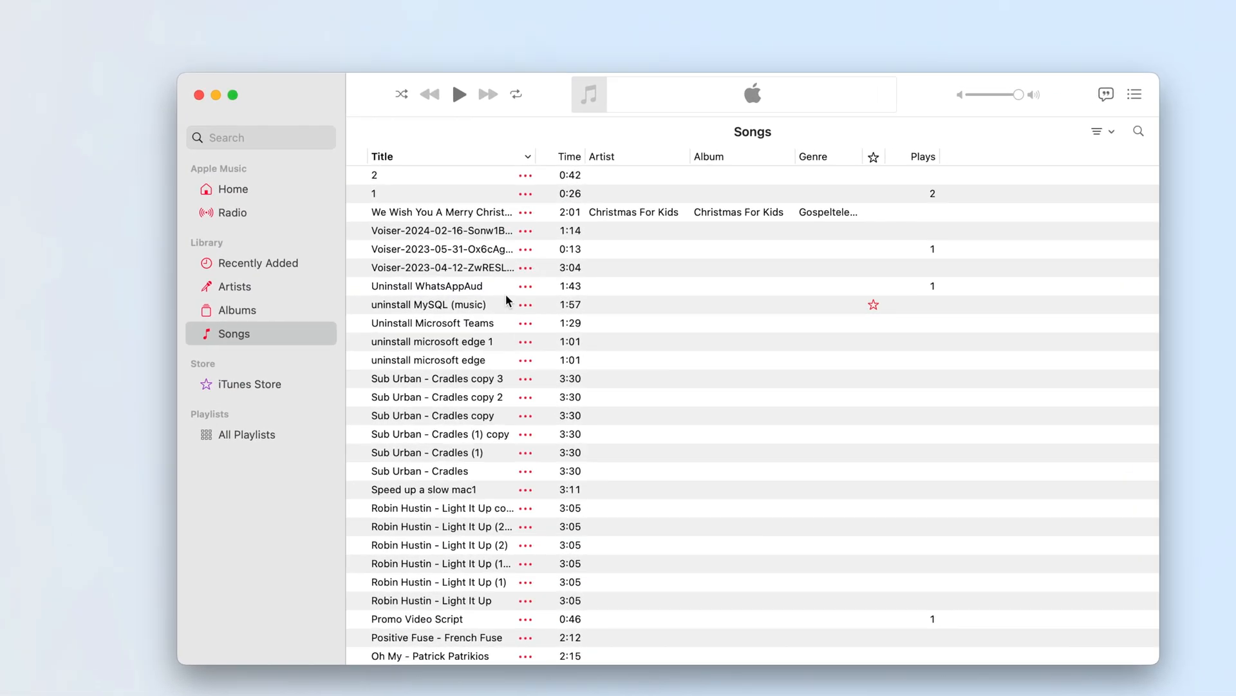
{"action": "left_click", "coordinate": [146, 14]}
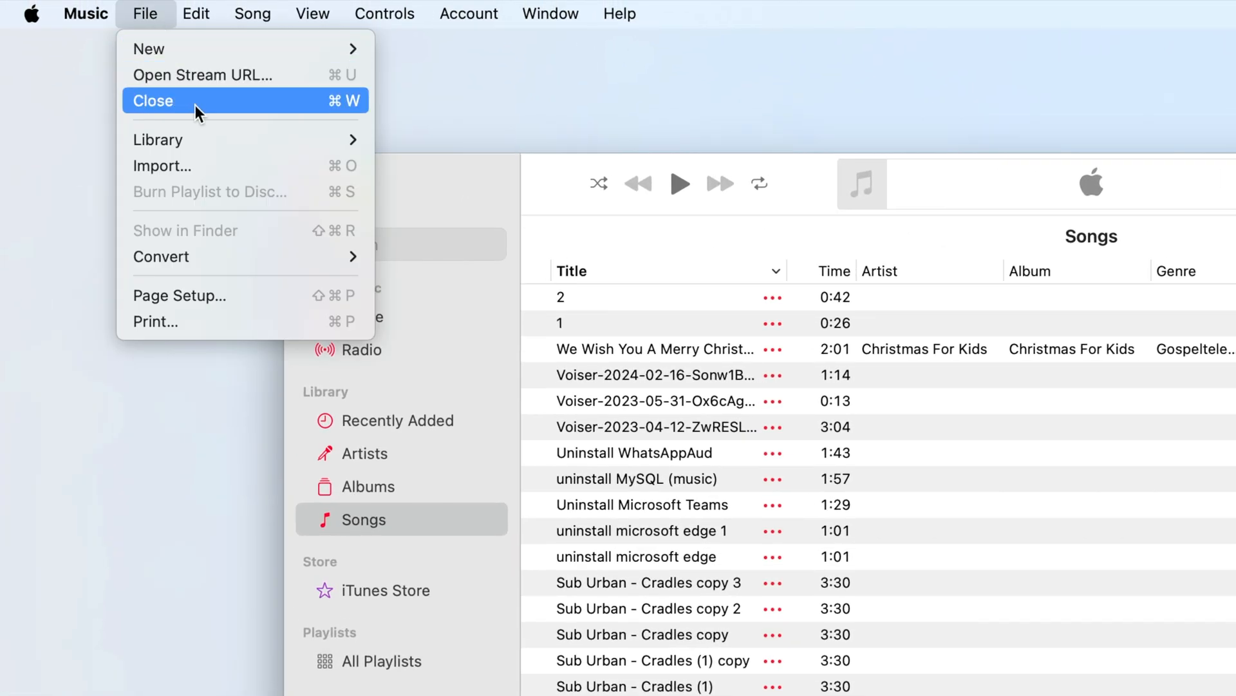
{"action": "mouse_move", "coordinate": [158, 139]}
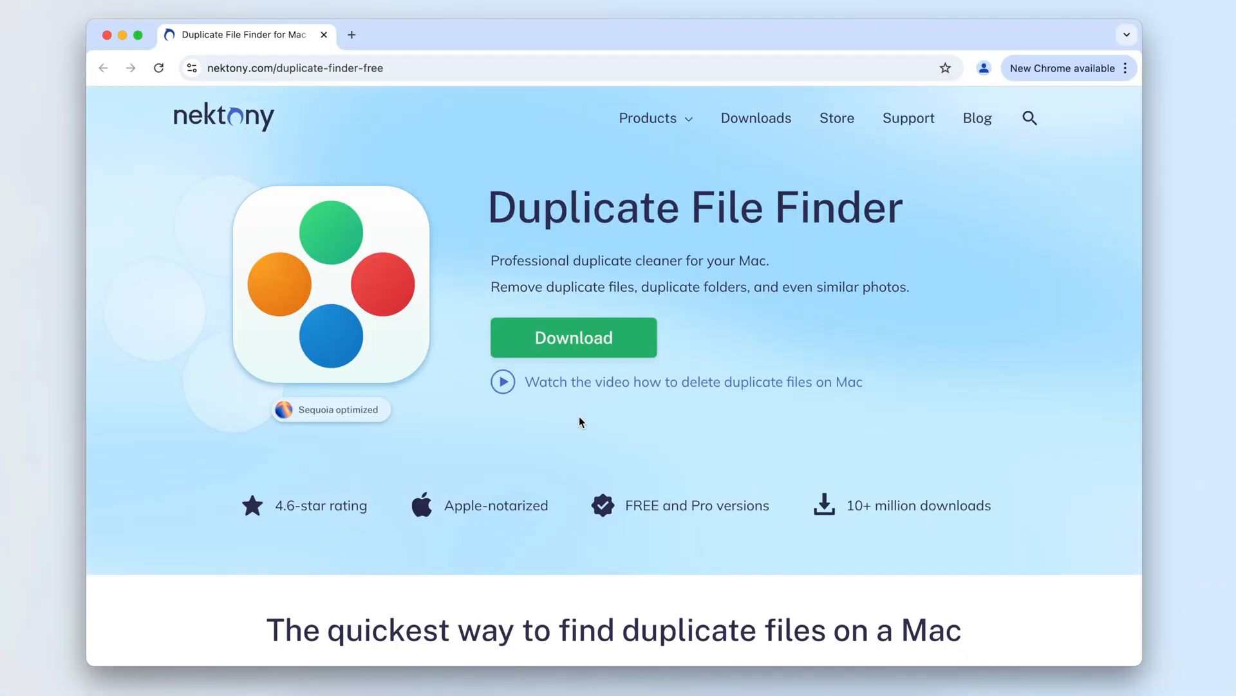
{"action": "scroll", "scroll_direction": "down", "scroll_amount": 3}
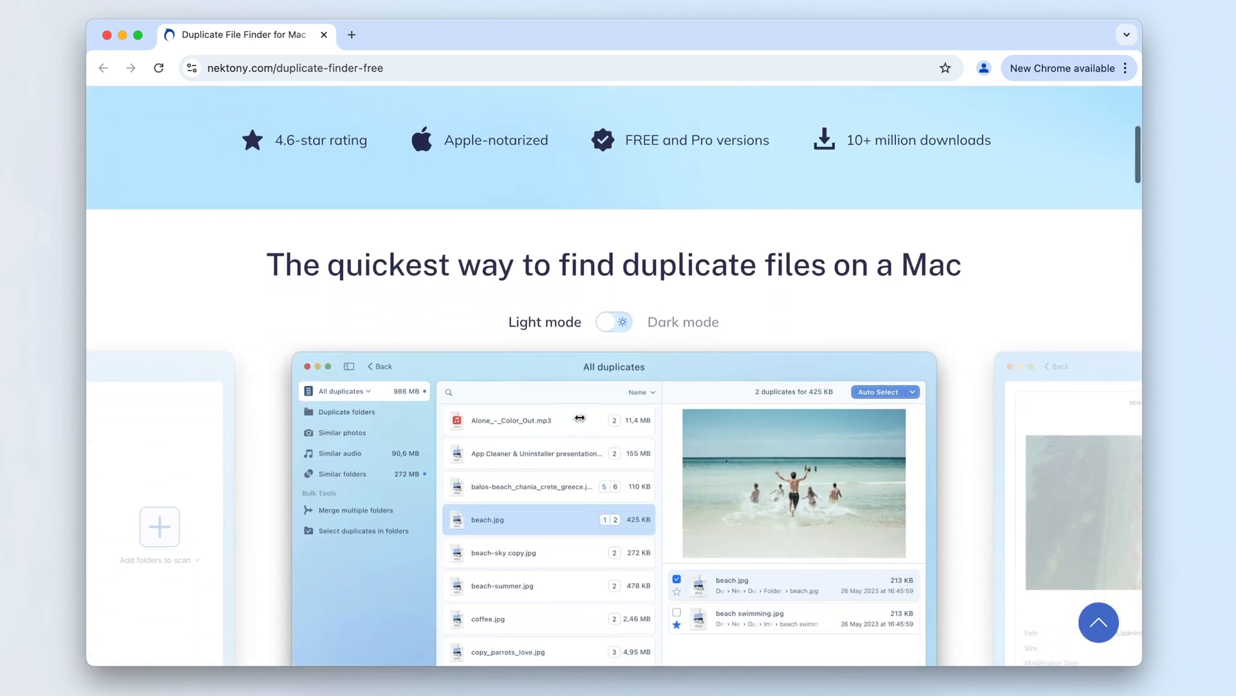
{"action": "scroll", "scroll_direction": "down", "scroll_amount": 3}
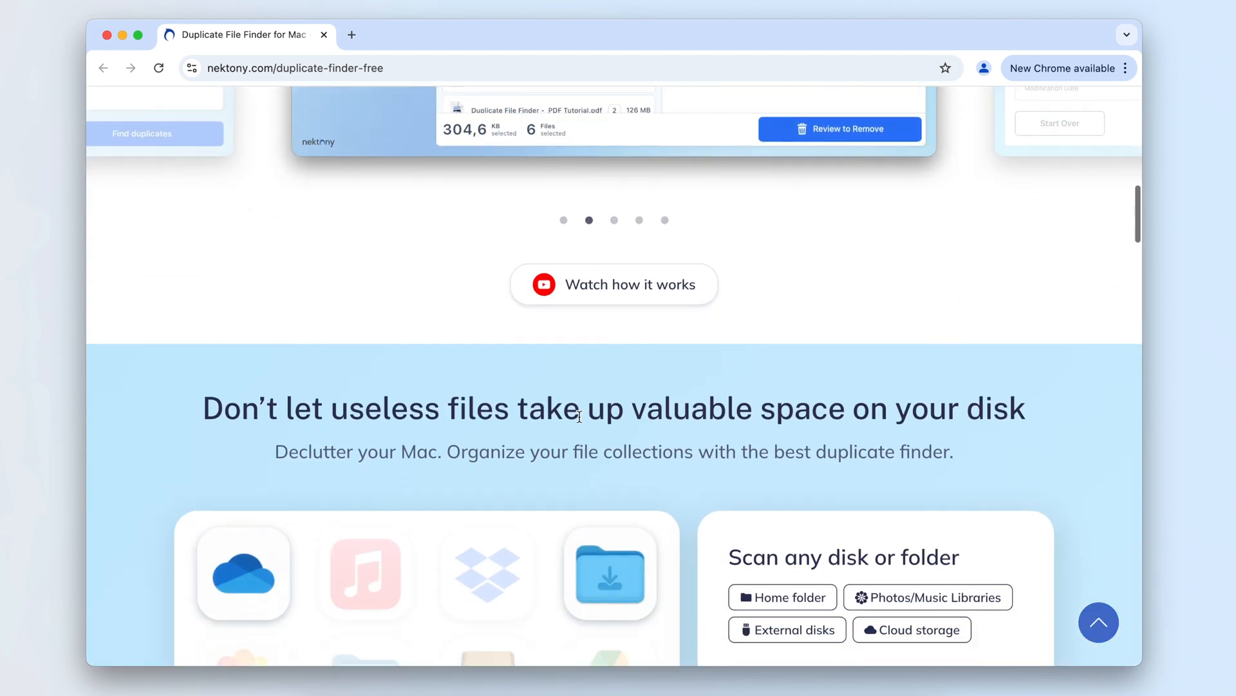
{"action": "scroll", "scroll_direction": "down", "scroll_amount": 3}
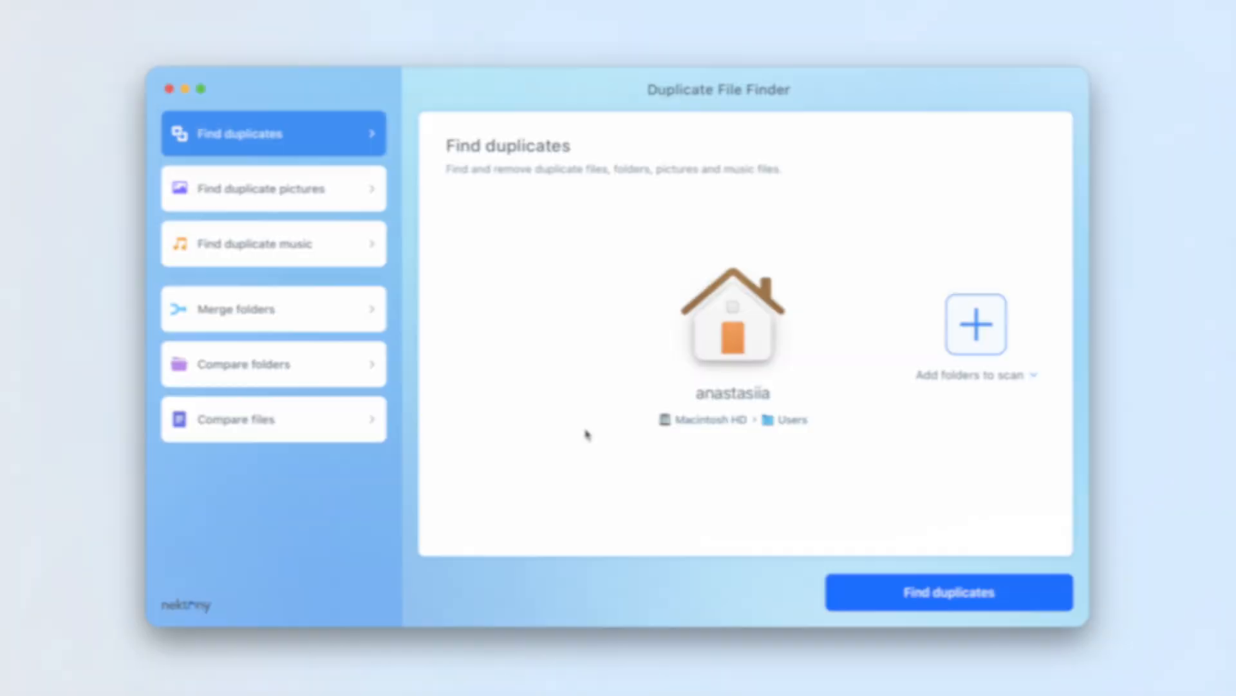
Switch to Find duplicate music and add the Files folder alongside Music.
{"action": "left_click", "coordinate": [273, 243]}
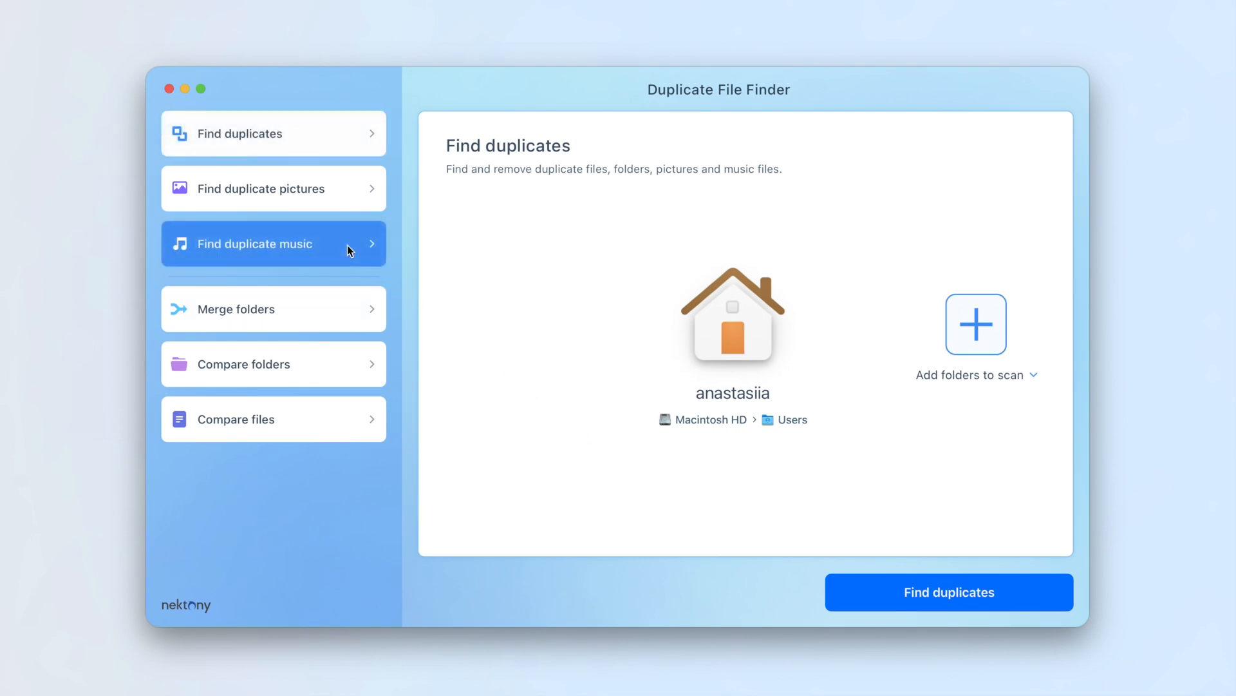
{"action": "left_click", "coordinate": [273, 244]}
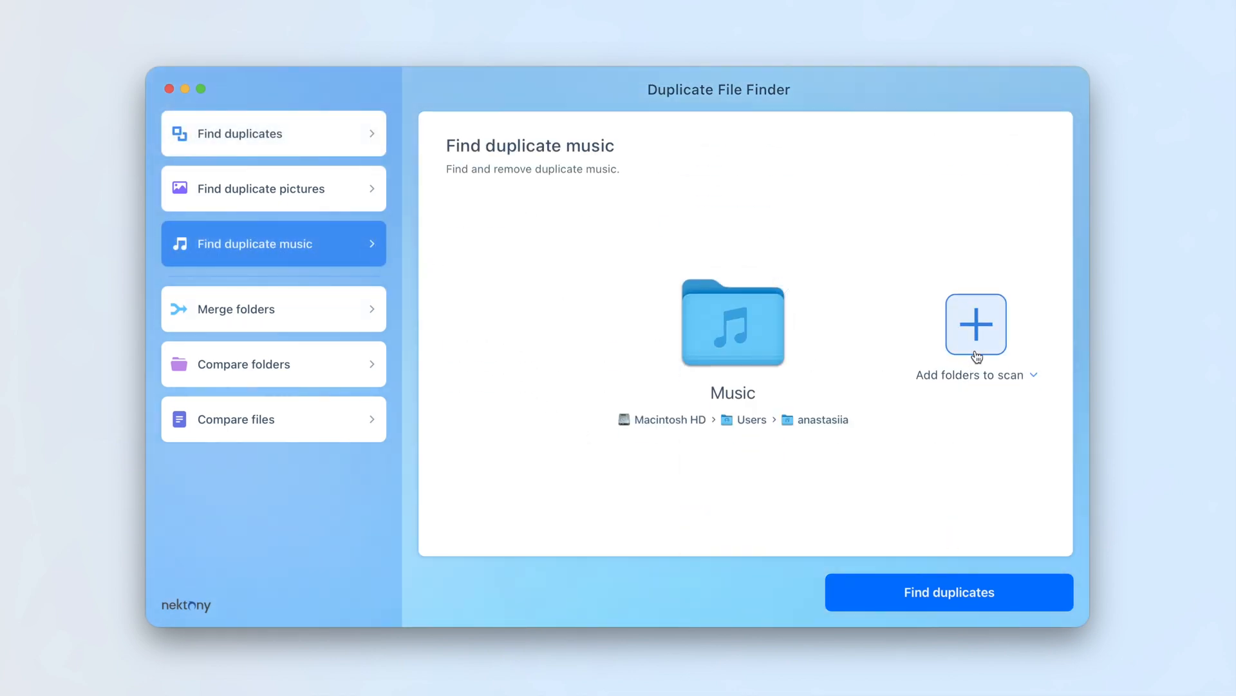
{"action": "left_click", "coordinate": [976, 324]}
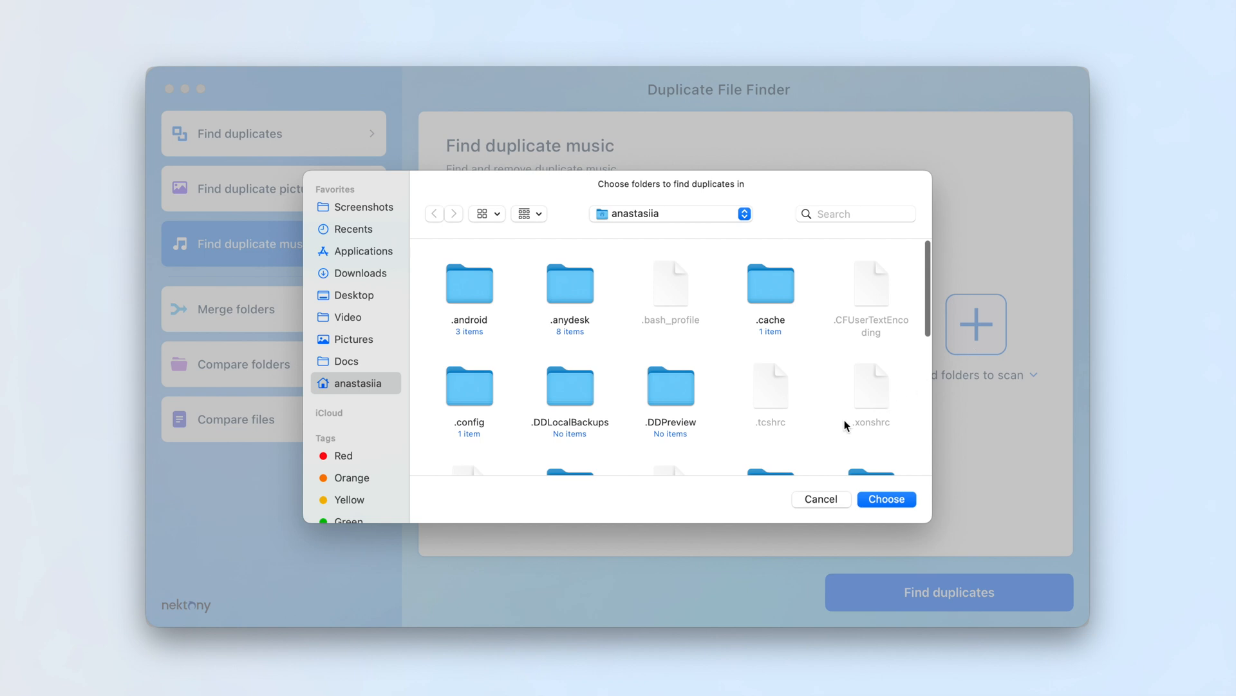
{"action": "left_click", "coordinate": [886, 499]}
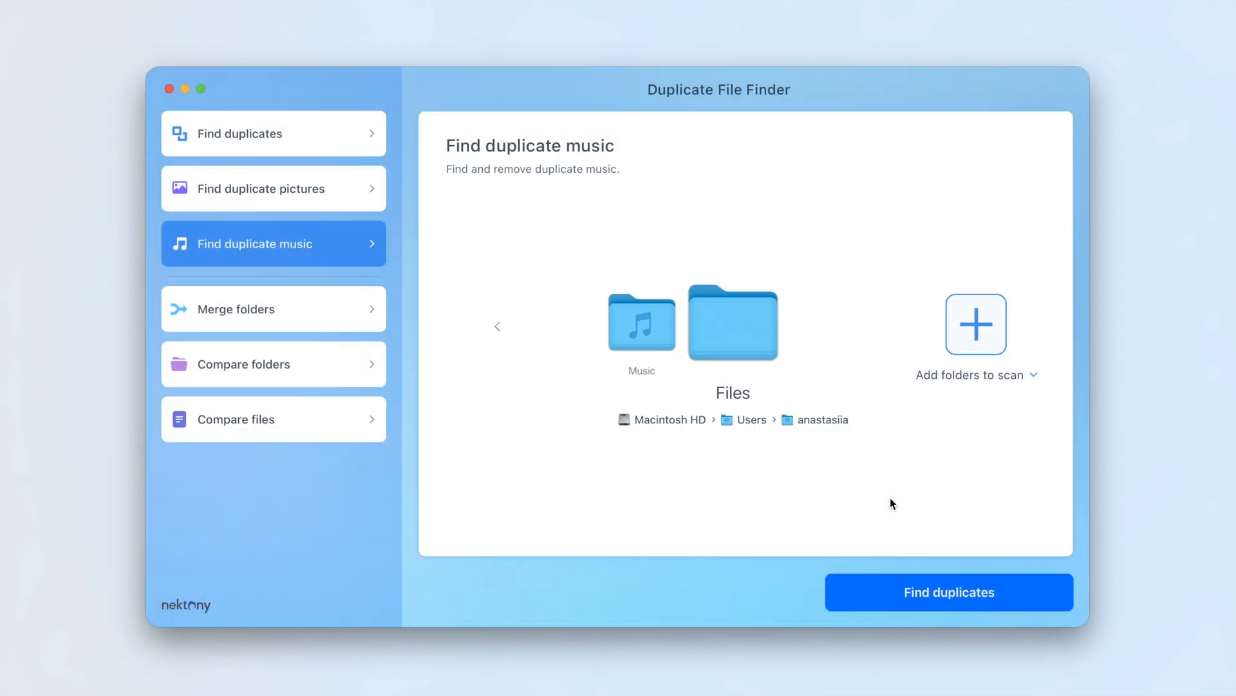
Scan, mark an extra Cartoon - On & On copy and similar audio, and remove all nine.
{"action": "left_click", "coordinate": [949, 592]}
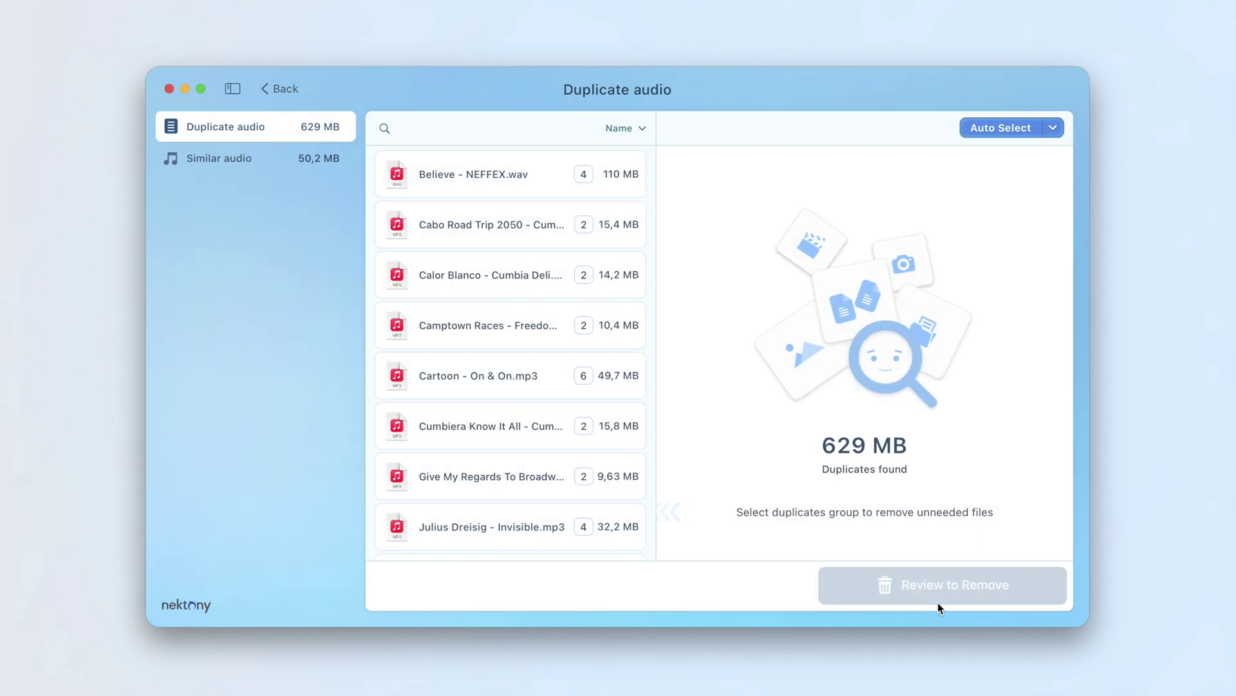
{"action": "left_click", "coordinate": [492, 375]}
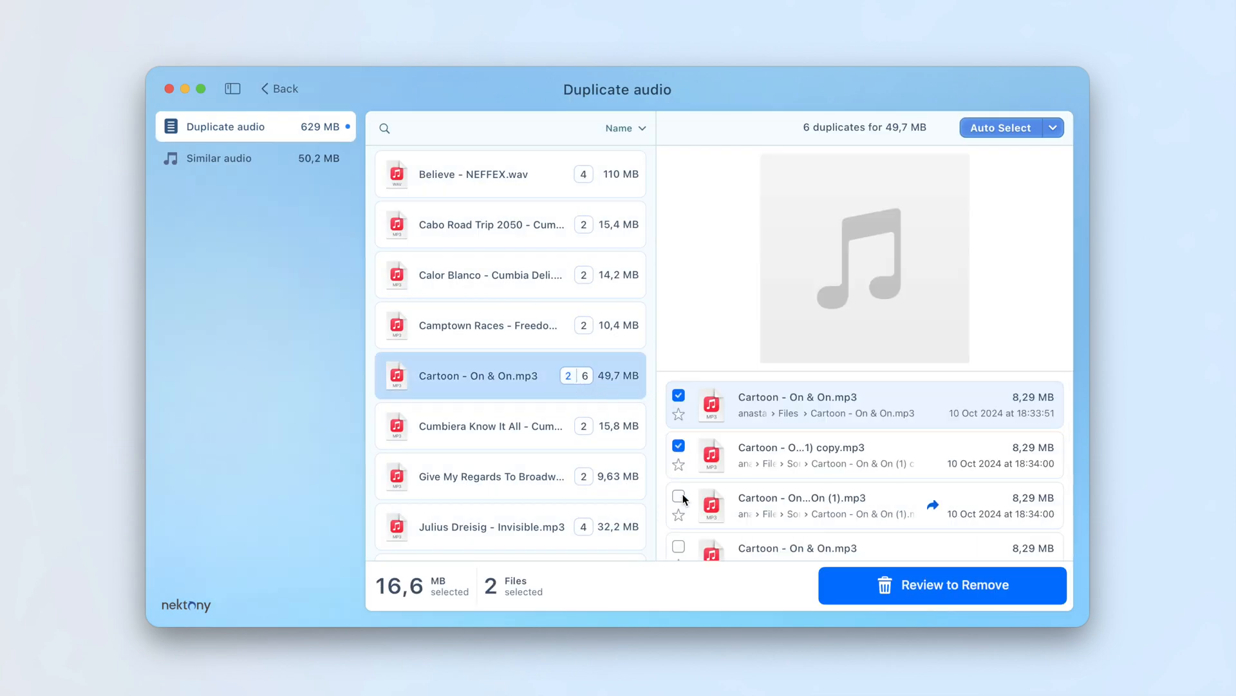
{"action": "left_click", "coordinate": [678, 495]}
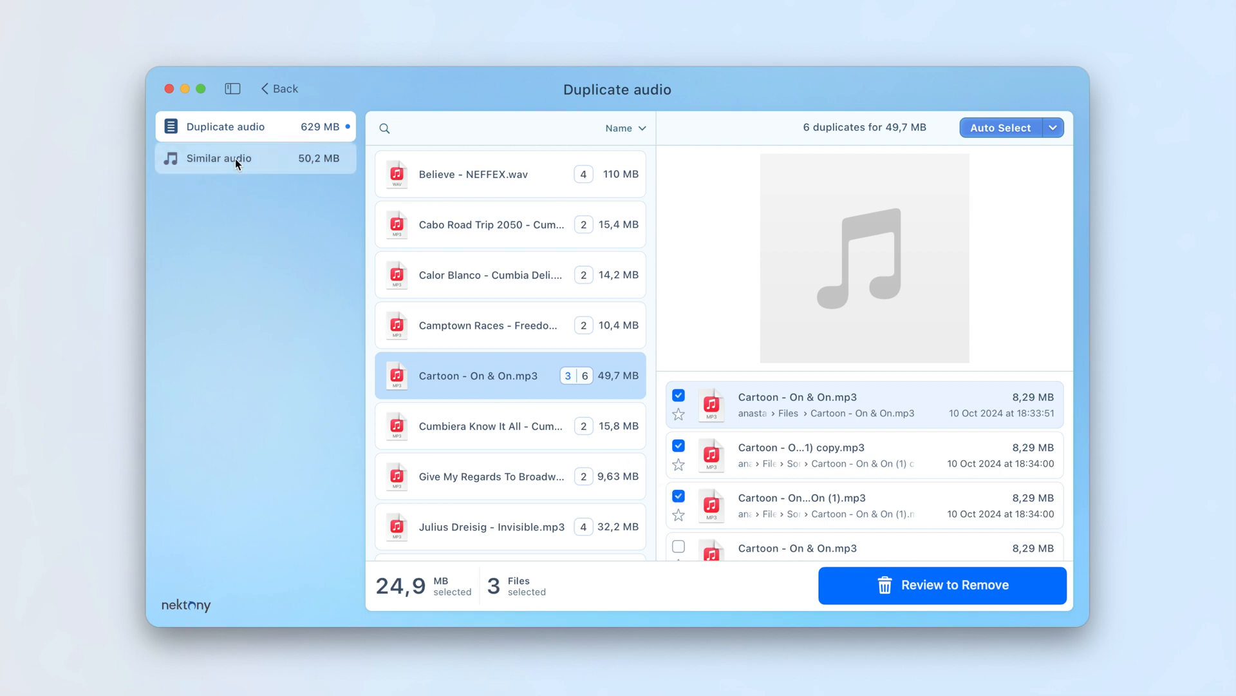
{"action": "left_click", "coordinate": [232, 158]}
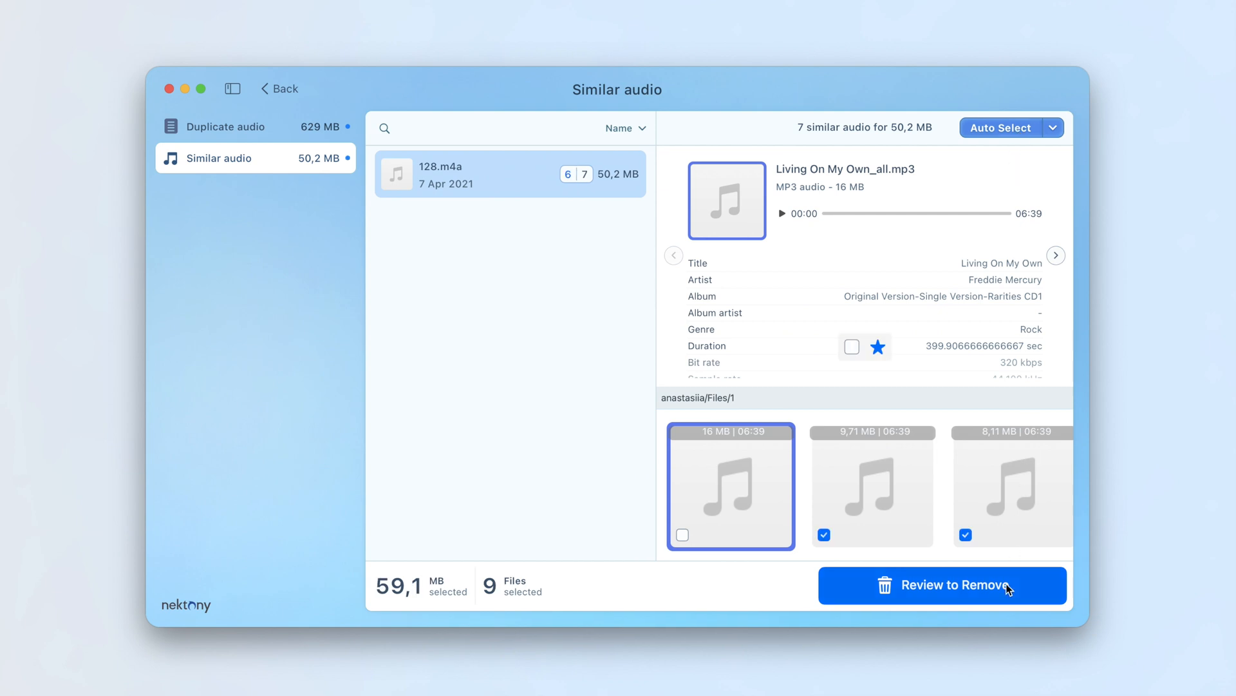
{"action": "left_click", "coordinate": [943, 584]}
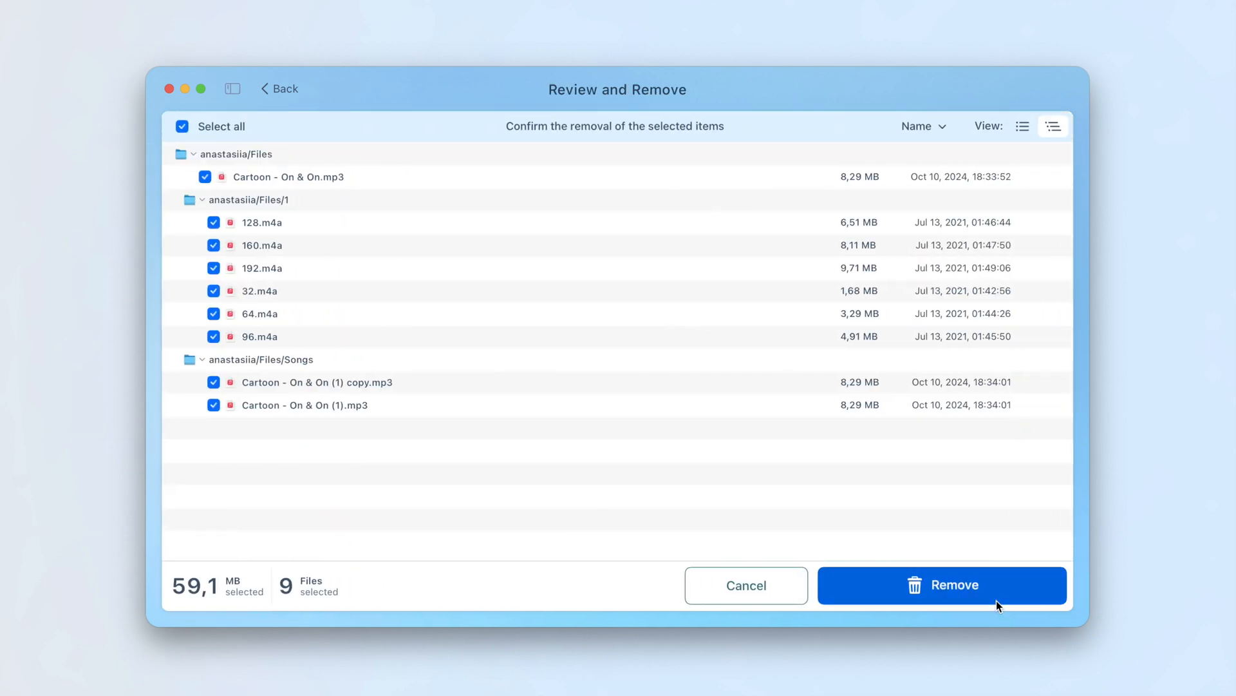
{"action": "left_click", "coordinate": [943, 585]}
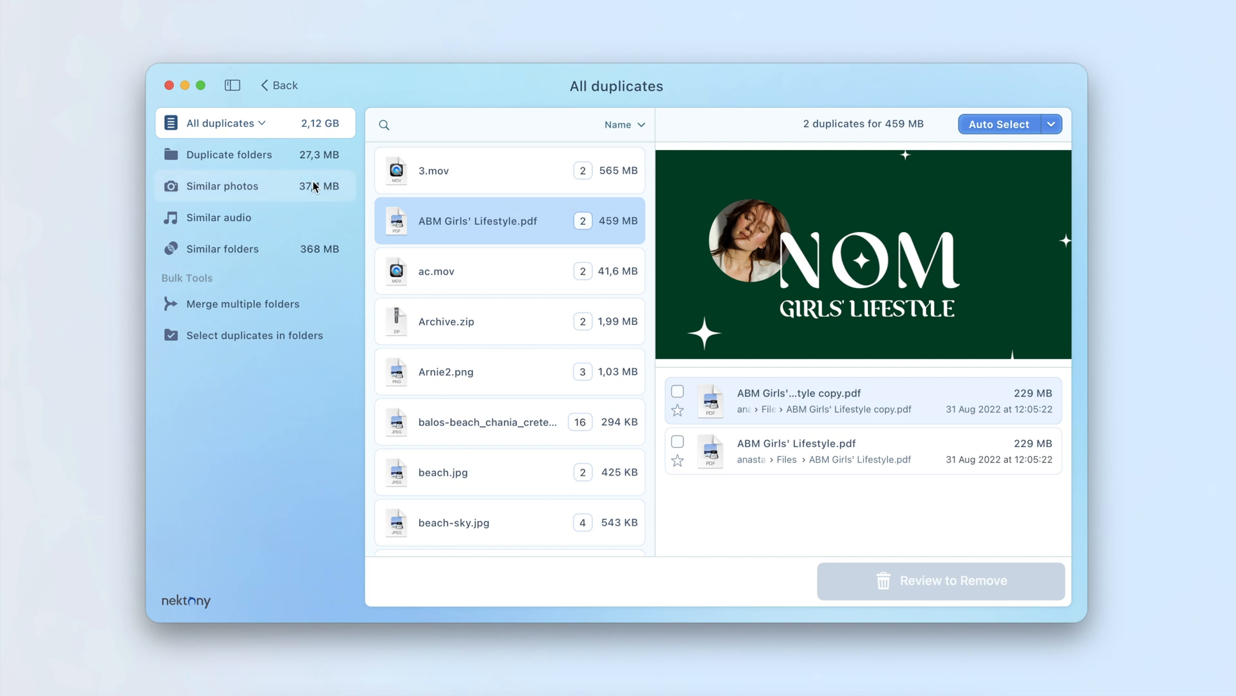
Expand the All duplicates dropdown: Pictures, Movies, Music, Documents, Archives, Other files.
{"action": "left_click", "coordinate": [245, 123]}
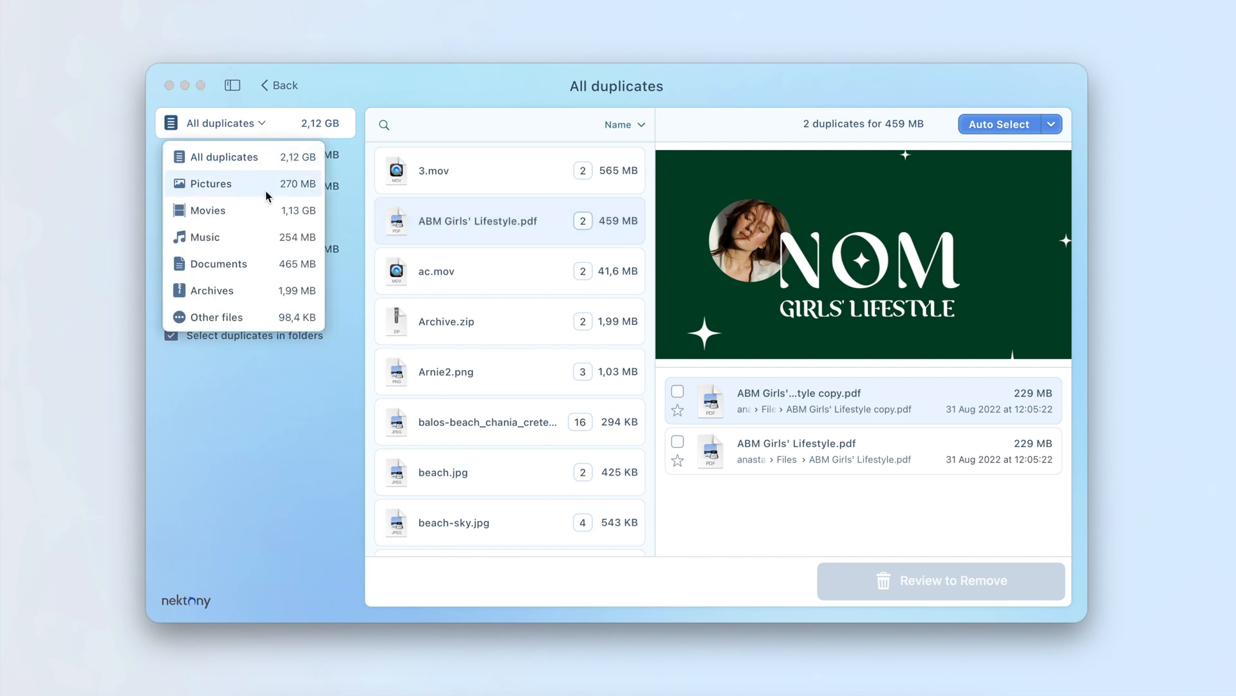